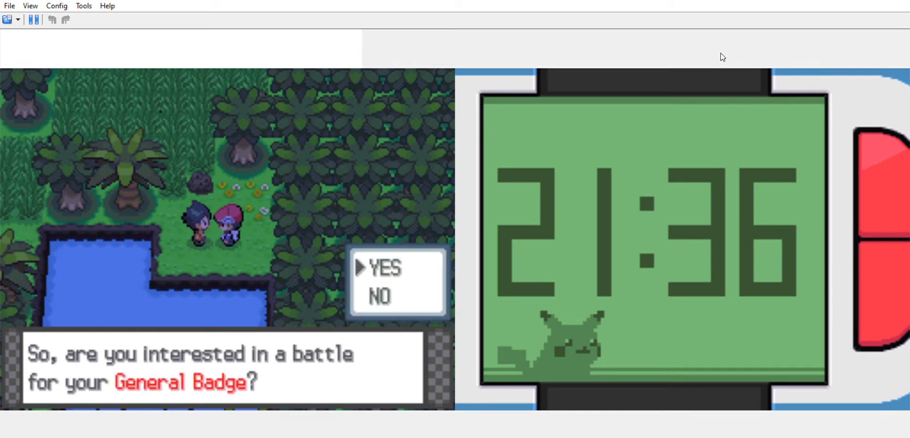
- Accept the General Badge gym challenge so Chemical X faces the level 76 Stantler
key(Enter)
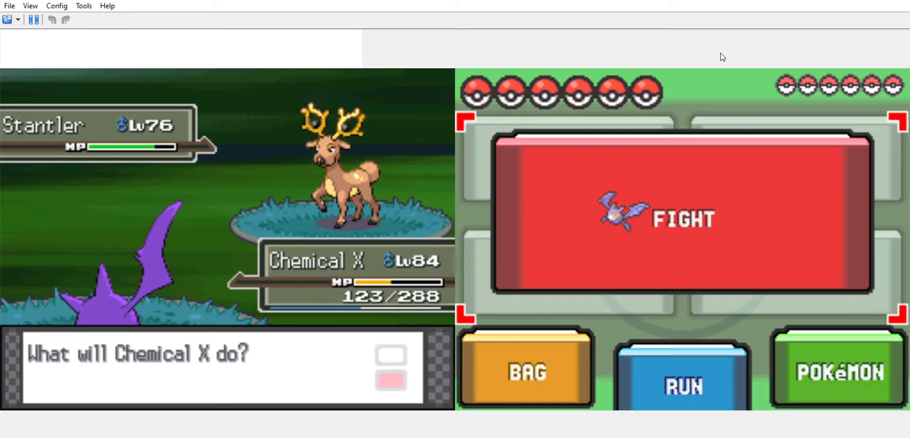
- Open the party list and select Excaliber as the switch-in for Chemical X
click(680, 219)
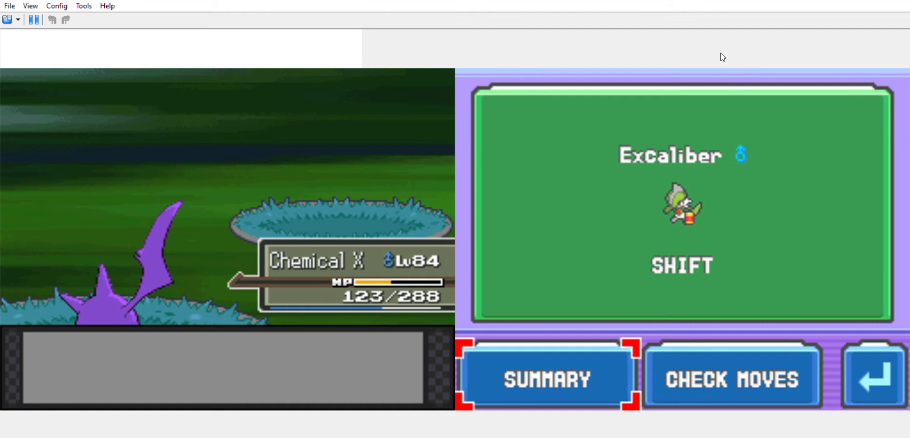
- Shift Excaliber in and use Leaf Blade on the opponent's Bibarel
click(549, 378)
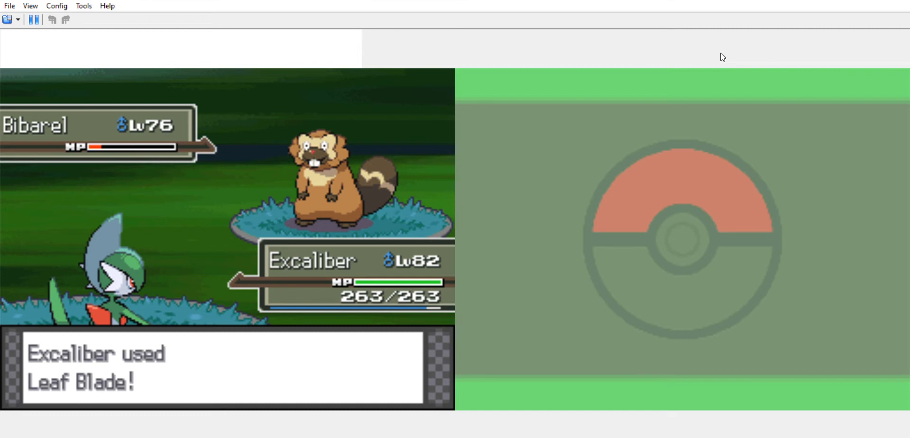
- Advance the battle text and switch the weakened Excaliber out for Signal against Dodrio
key(Enter)
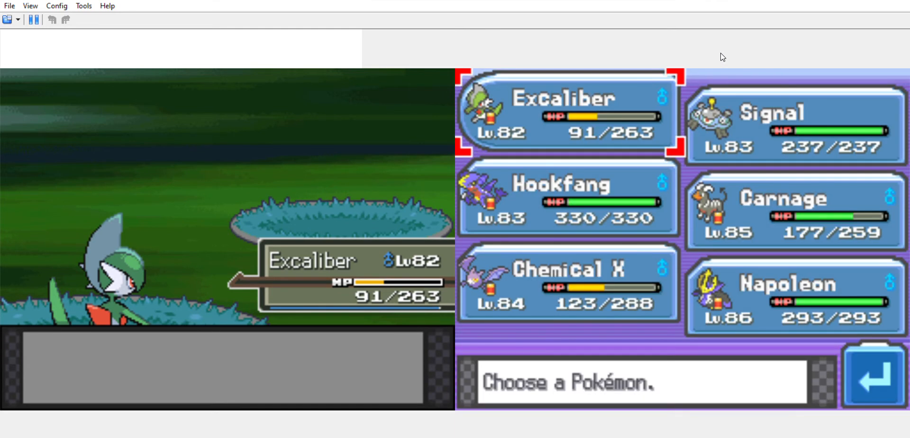
click(563, 113)
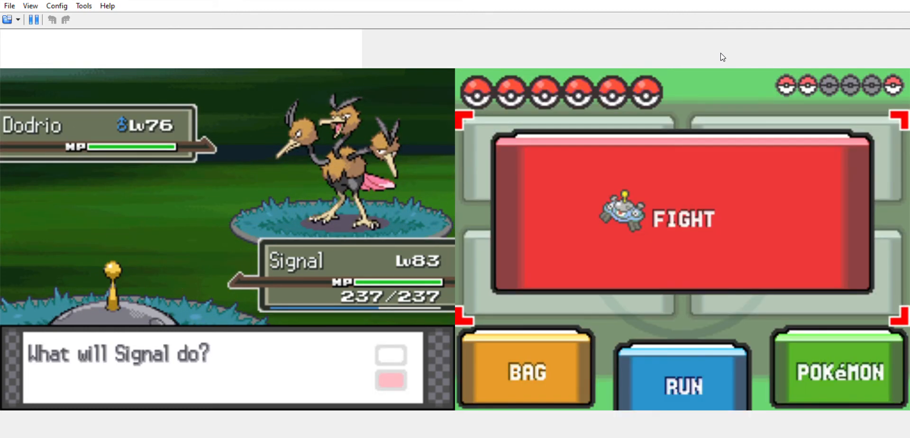
- Bring Excaliber back in against the level 77 Snorlax and show its moves
click(665, 218)
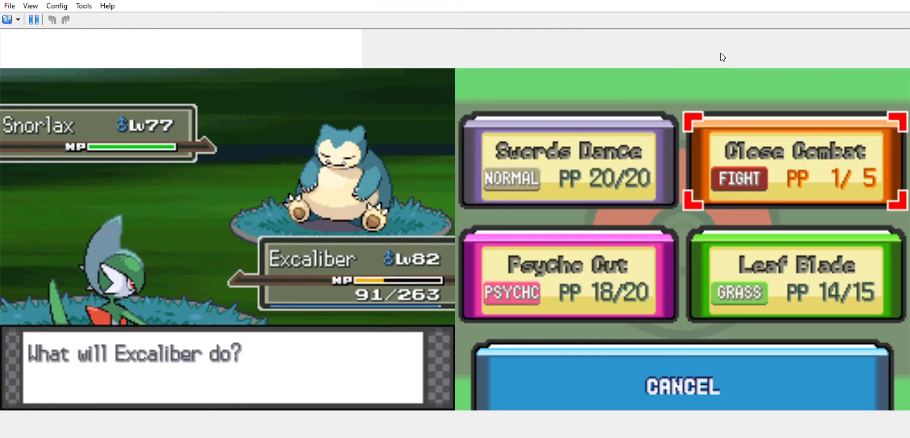
- Hit Snorlax with Close Combat until it faints and the switch prompt appears
click(791, 166)
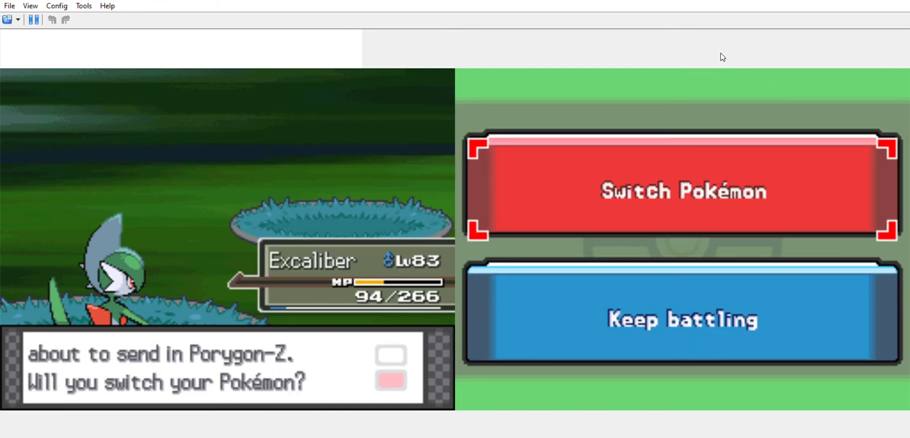
- Choose Switch Pokémon and send Hookfang in against the level 76 Porygon-Z
click(684, 191)
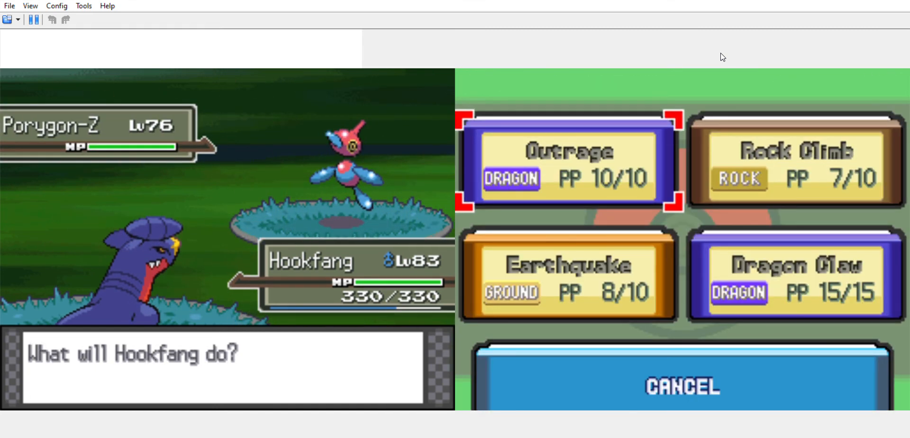
- Weaken Porygon-Z with Hookfang's Outrage, then send Chemical X in and open its moves
click(570, 276)
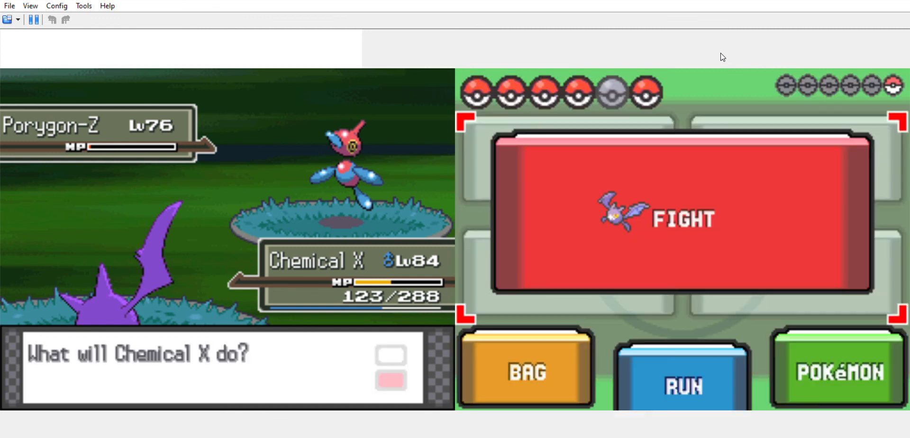
click(680, 219)
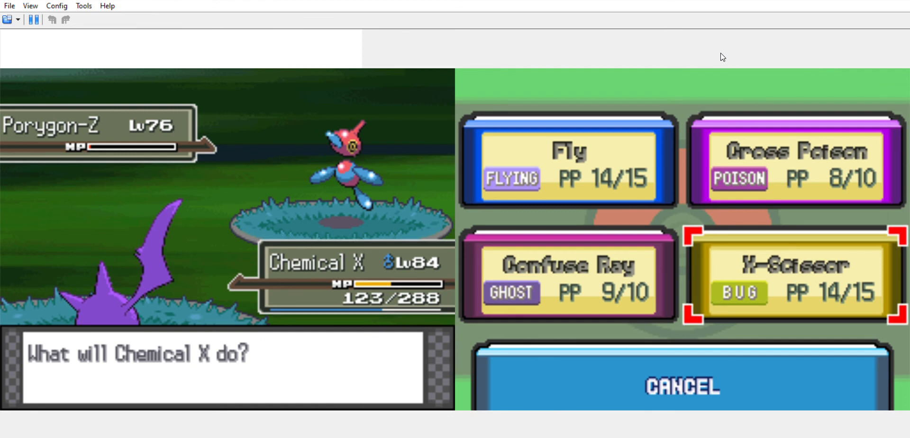